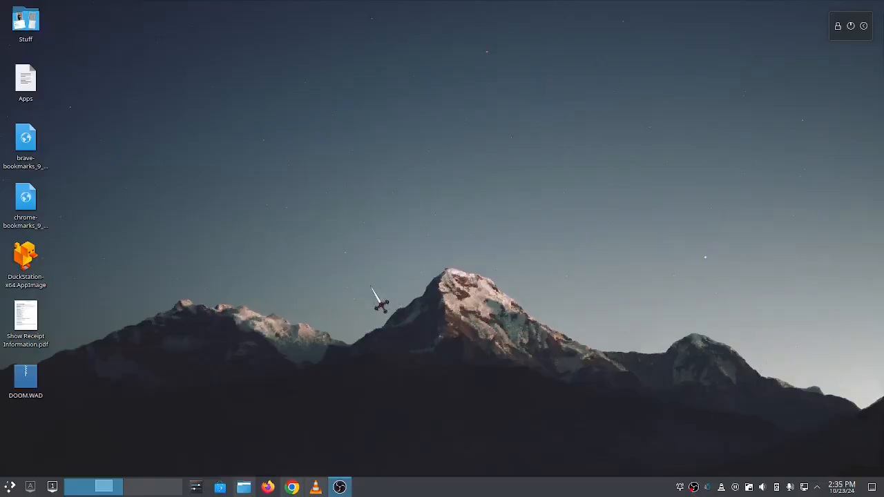
{"action": "mouse_move", "coordinate": [380, 315]}
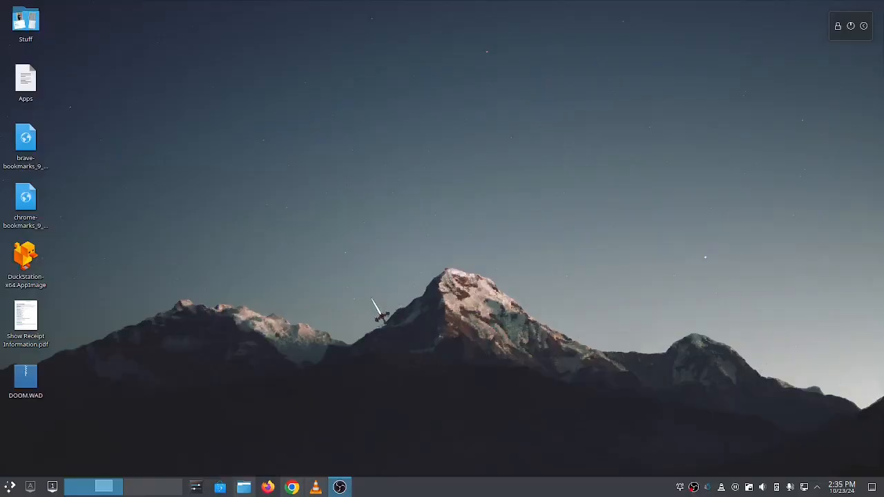
{"action": "mouse_move", "coordinate": [159, 486]}
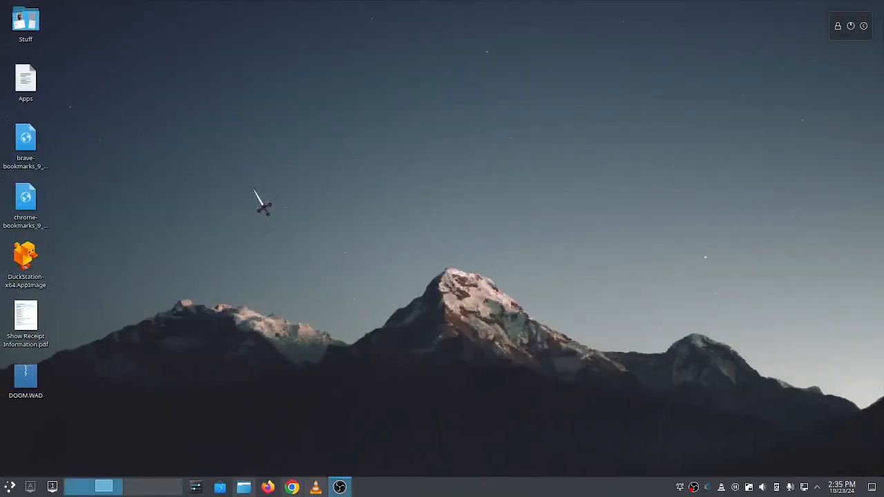
Set the desktop wallpaper to the green leaves Gregorio_001 photo from the desktop menu.
{"action": "right_click", "coordinate": [260, 196]}
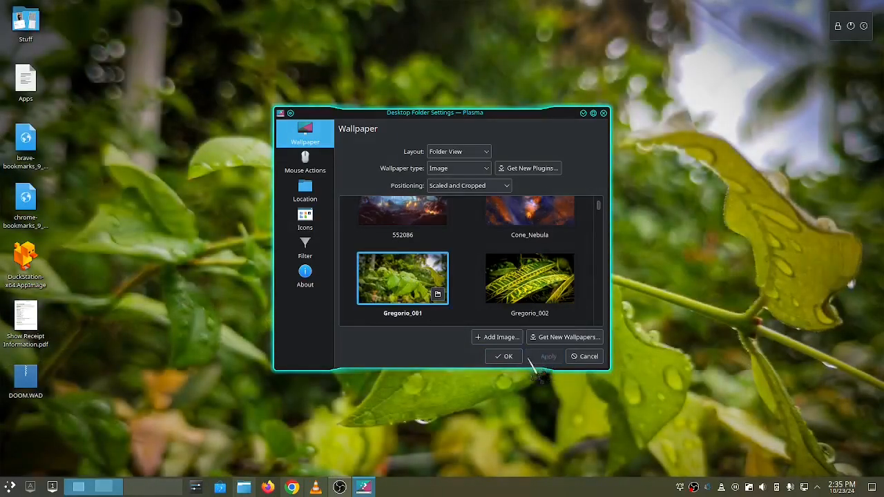
{"action": "left_click", "coordinate": [503, 356]}
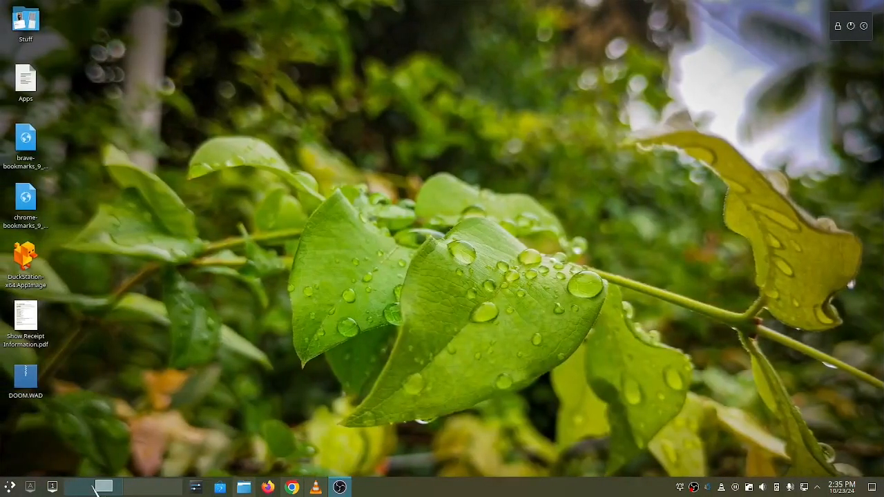
{"action": "mouse_move", "coordinate": [160, 371]}
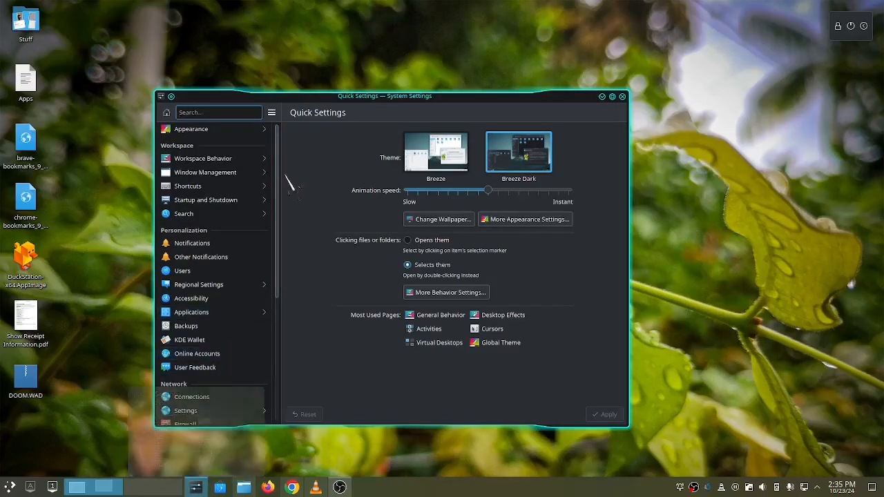
{"action": "mouse_move", "coordinate": [203, 157]}
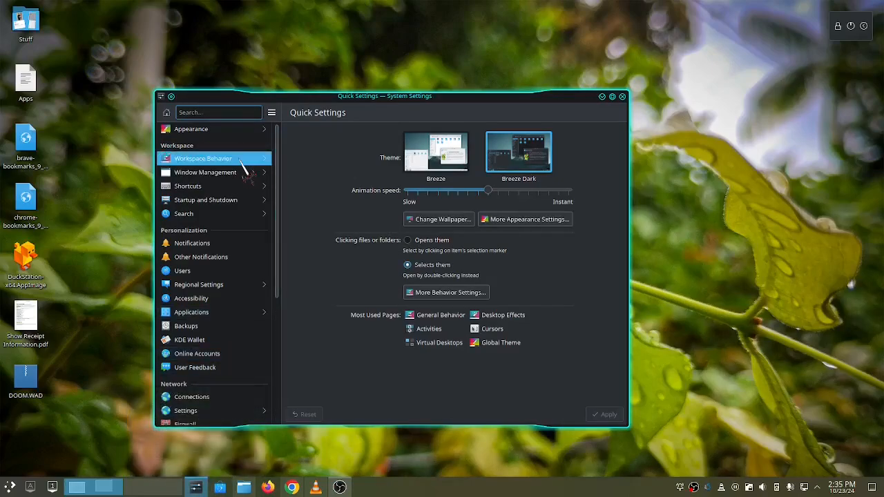
Show the Activities page under Workspace Behavior, listing Default and Music.
{"action": "left_click", "coordinate": [203, 157]}
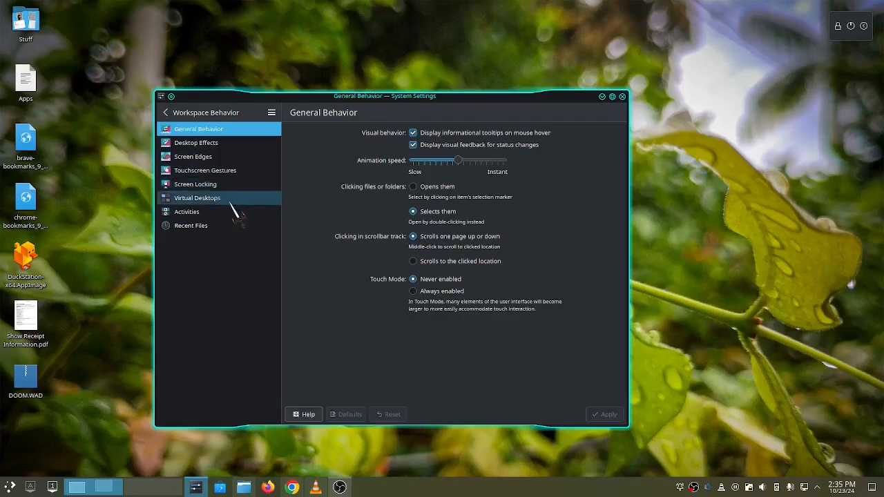
{"action": "left_click", "coordinate": [187, 211]}
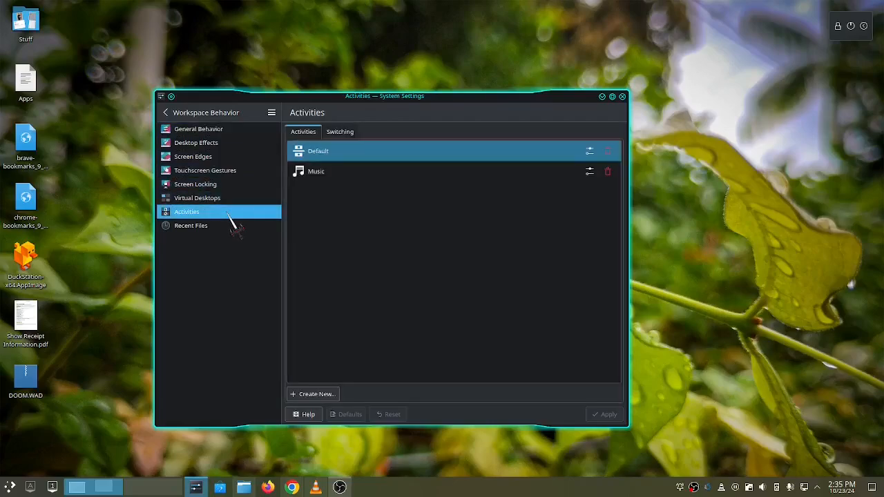
{"action": "mouse_move", "coordinate": [324, 359]}
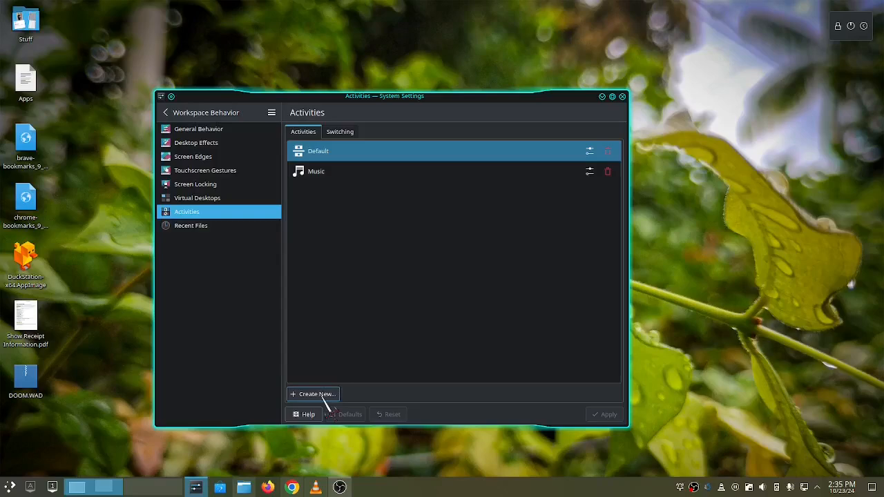
Create a new activity named 'Games' with the green alienarena icon.
{"action": "left_click", "coordinate": [312, 394]}
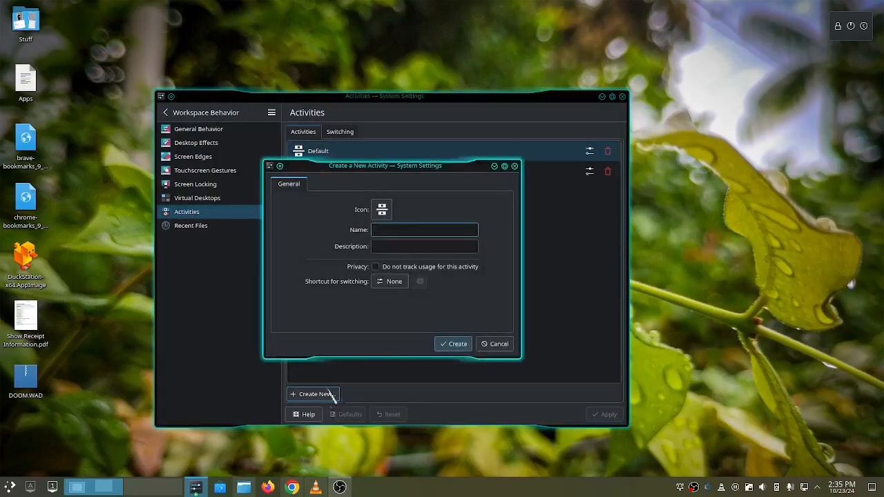
{"action": "mouse_move", "coordinate": [382, 348]}
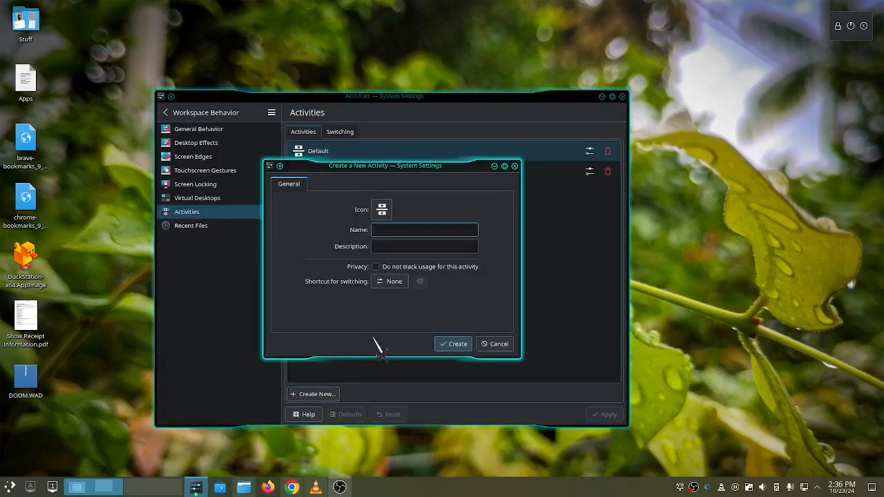
{"action": "type", "text": "Games"}
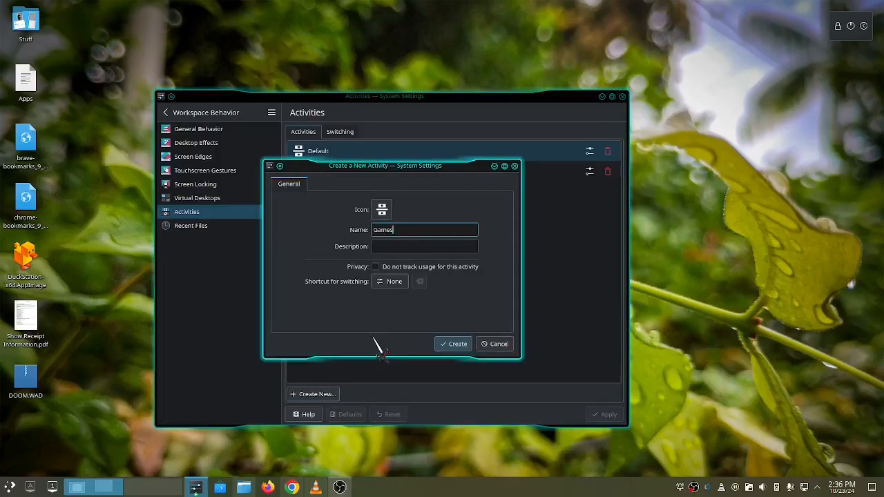
{"action": "mouse_move", "coordinate": [358, 317]}
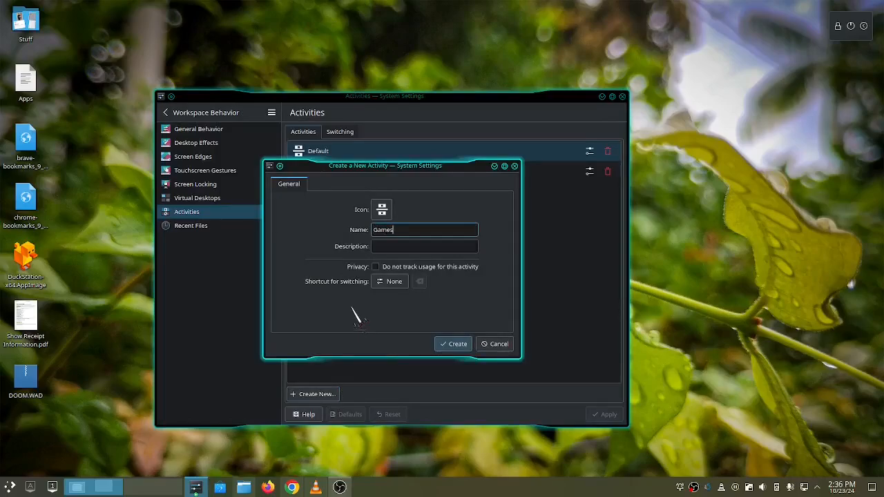
{"action": "left_click", "coordinate": [381, 210]}
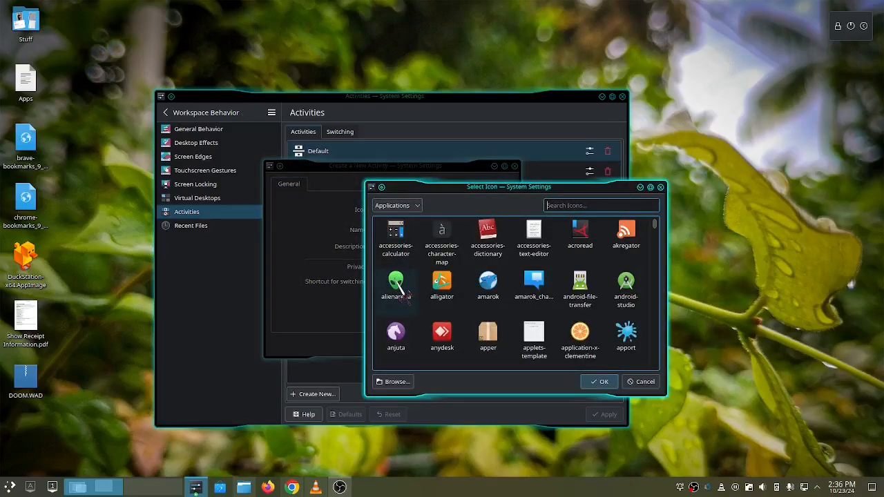
{"action": "left_click", "coordinate": [395, 285]}
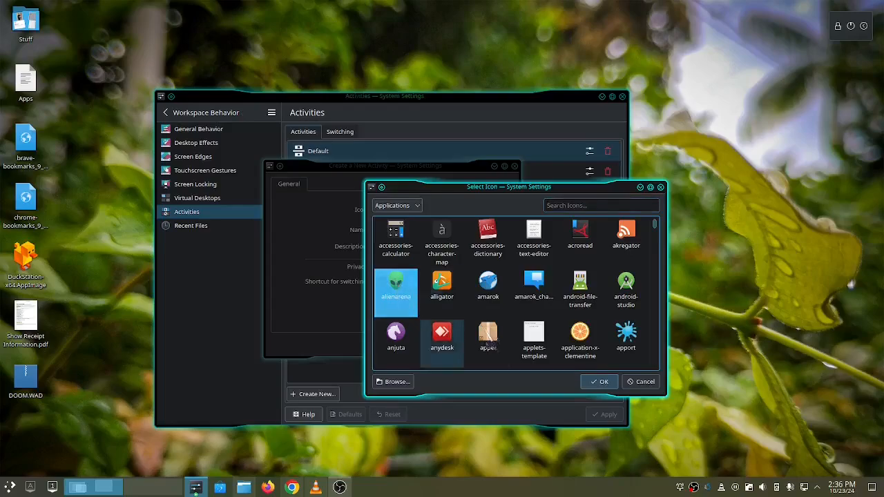
{"action": "left_click", "coordinate": [599, 381]}
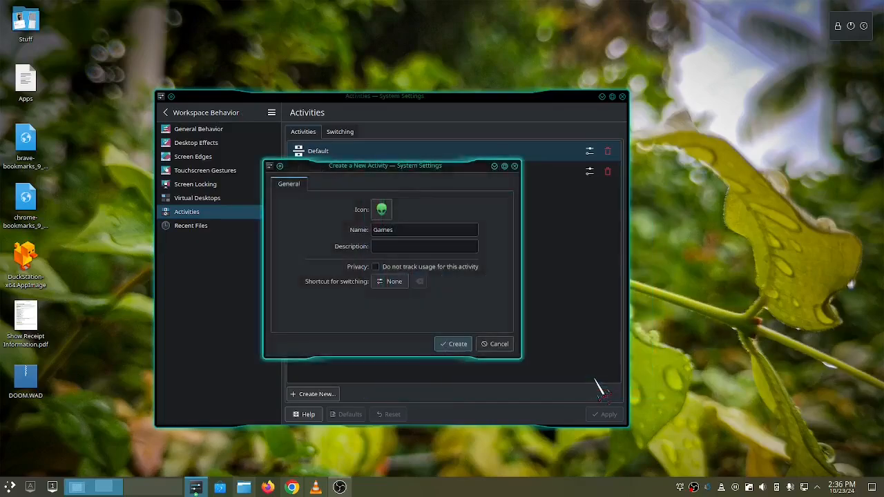
{"action": "mouse_move", "coordinate": [536, 356]}
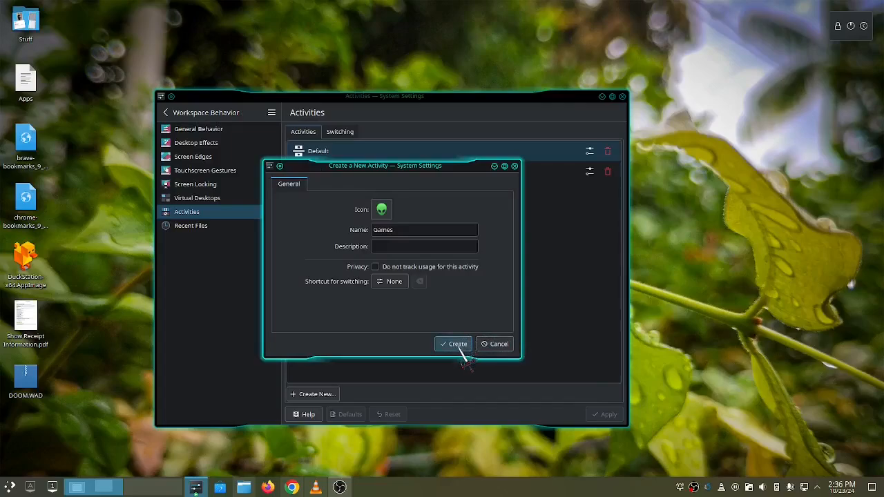
{"action": "left_click", "coordinate": [453, 343]}
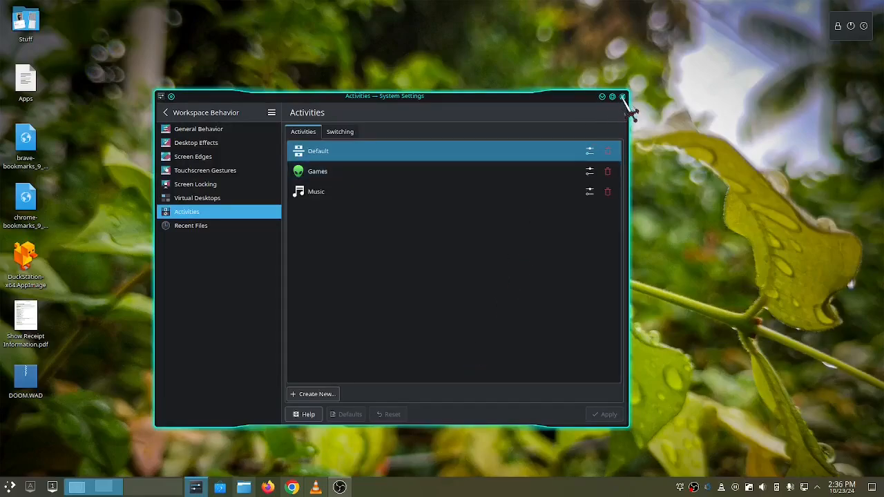
Close System Settings, landing on the Games activity's mountain-wallpaper desktop.
{"action": "left_click", "coordinate": [621, 97]}
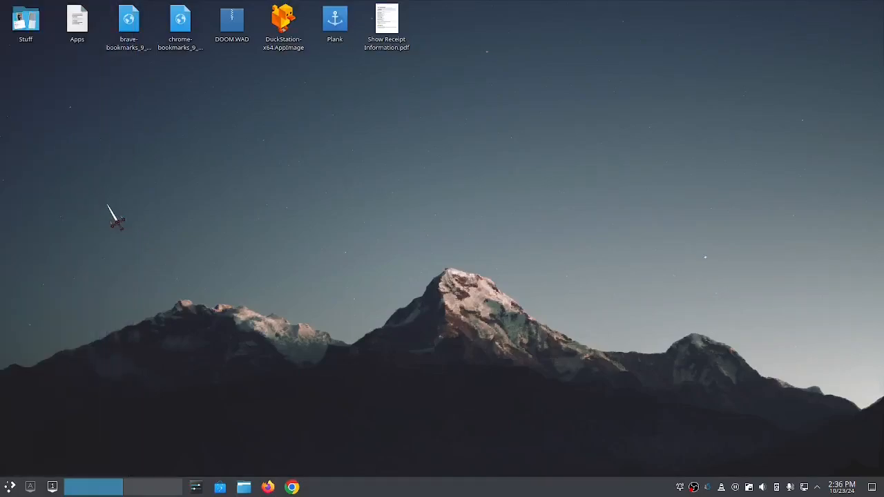
{"action": "mouse_move", "coordinate": [201, 220]}
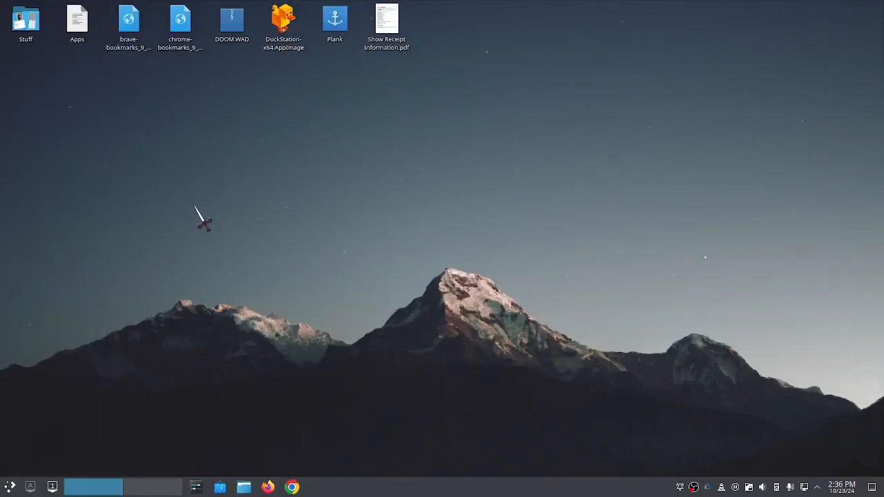
Set the Games activity's desktop wallpaper to the orange-and-blue Cone_Nebula image.
{"action": "right_click", "coordinate": [205, 219]}
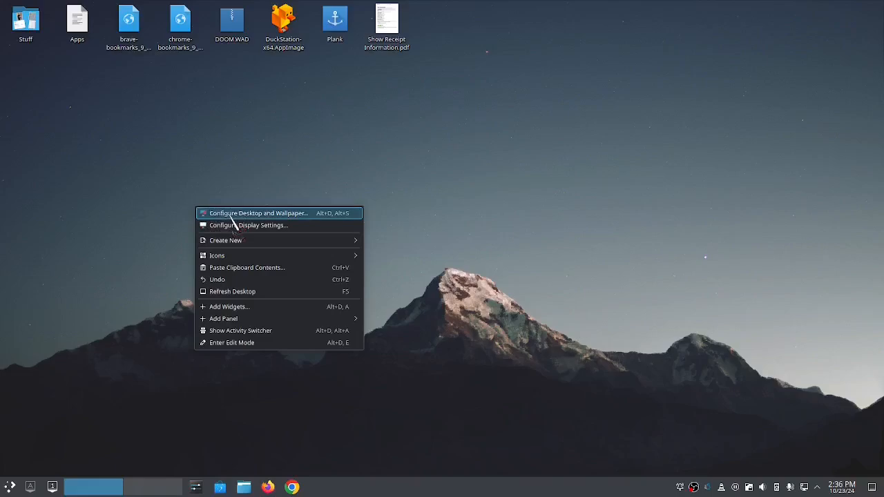
{"action": "left_click", "coordinate": [259, 213]}
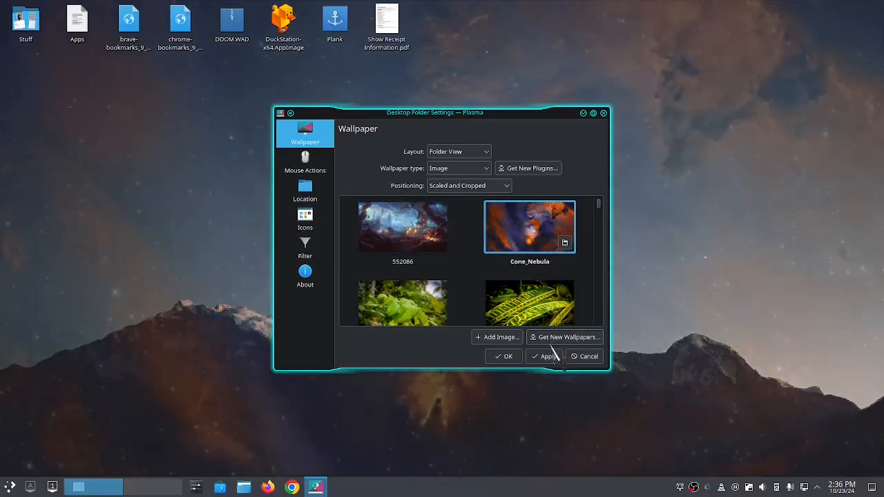
{"action": "left_click", "coordinate": [547, 356]}
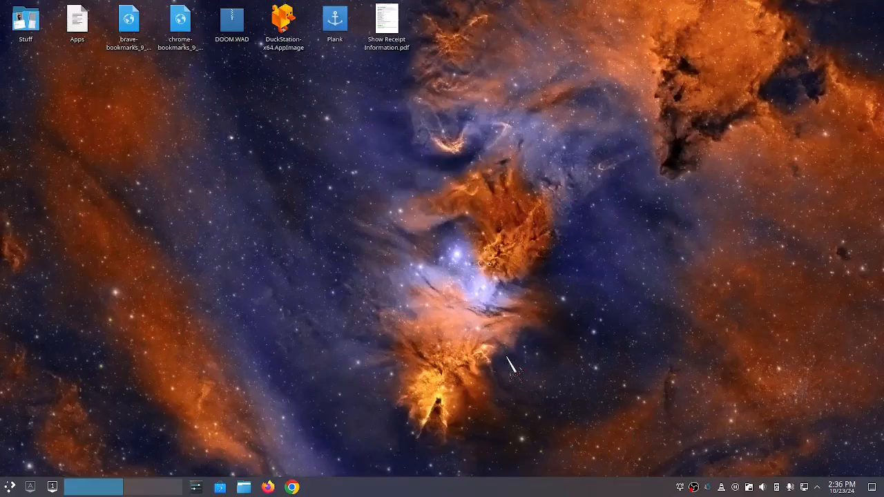
{"action": "mouse_move", "coordinate": [425, 346]}
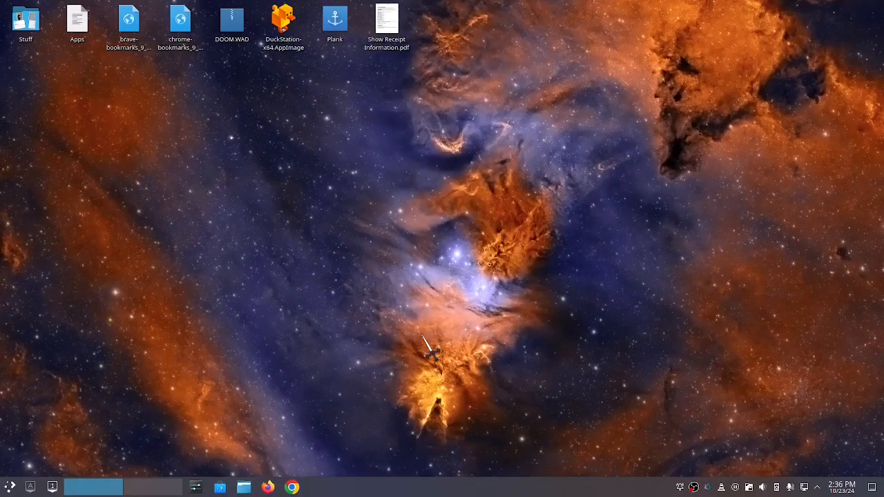